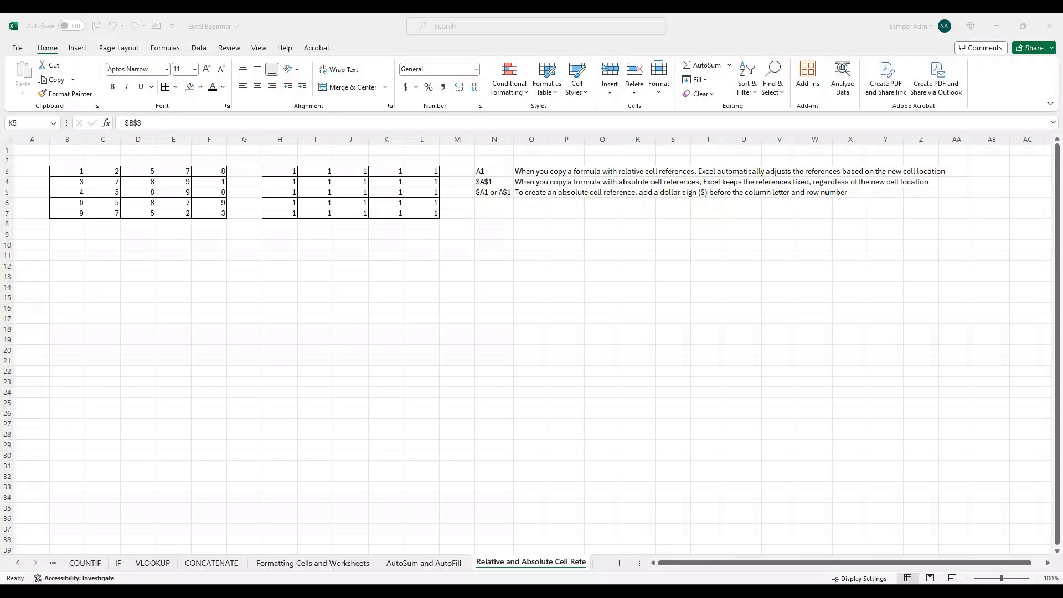
# Step: Clear the contents of the second table H3:L7 so it is empty again
pyautogui.moveTo(279, 170); pyautogui.dragTo(314, 180)
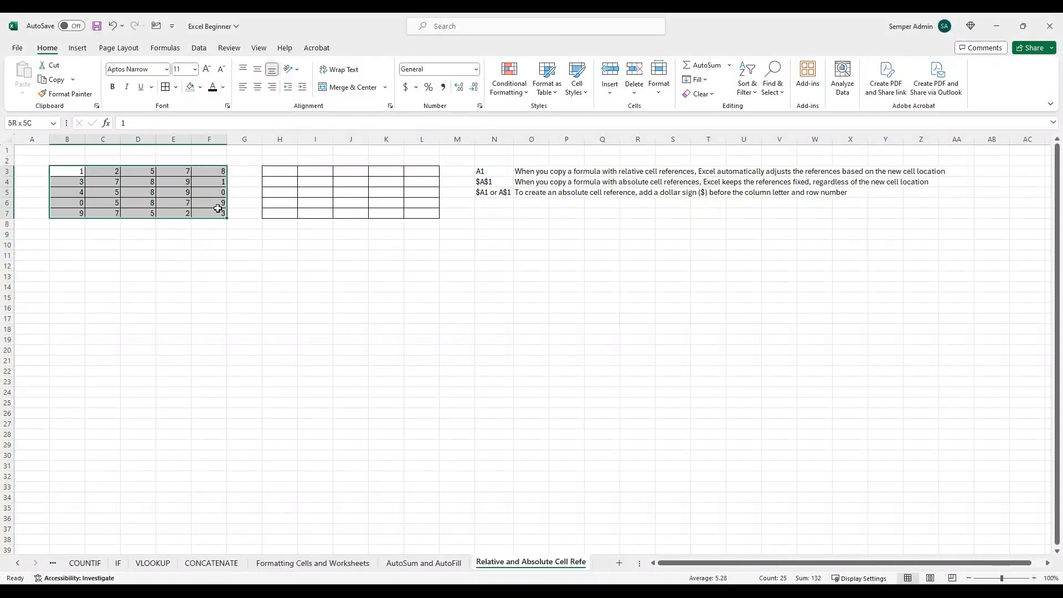
pyautogui.click(279, 171)
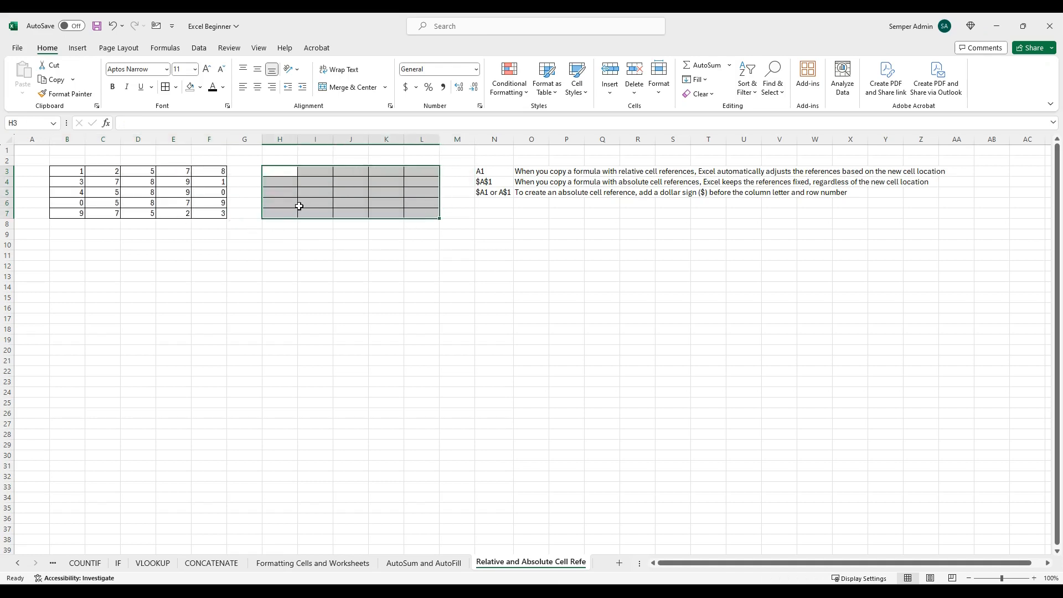
pyautogui.moveTo(290, 209)
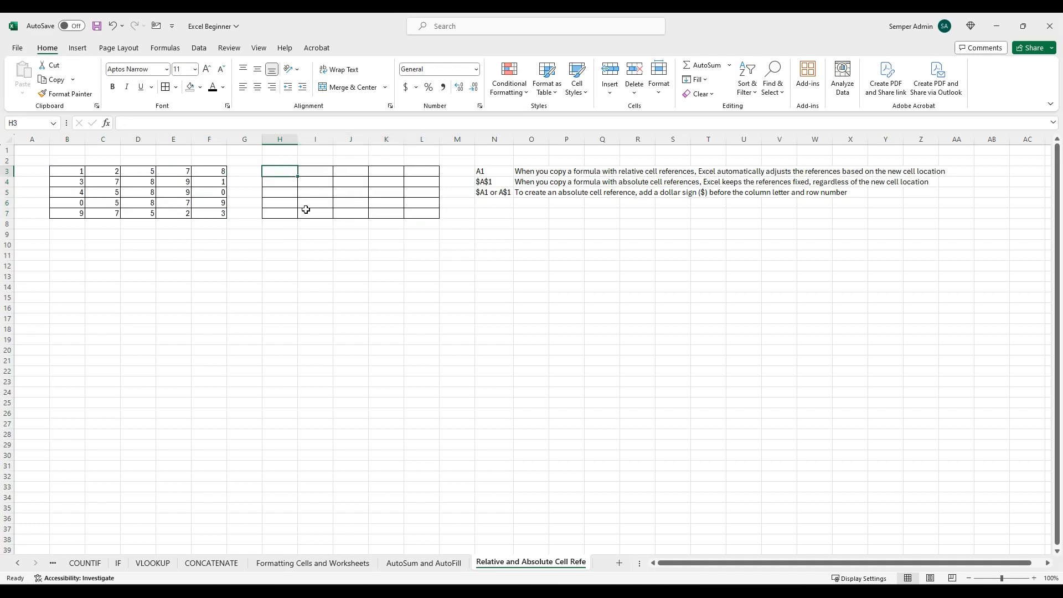
# Step: Enter =B3 in H3 and copy the relative formula across H3:L7
pyautogui.write('=')
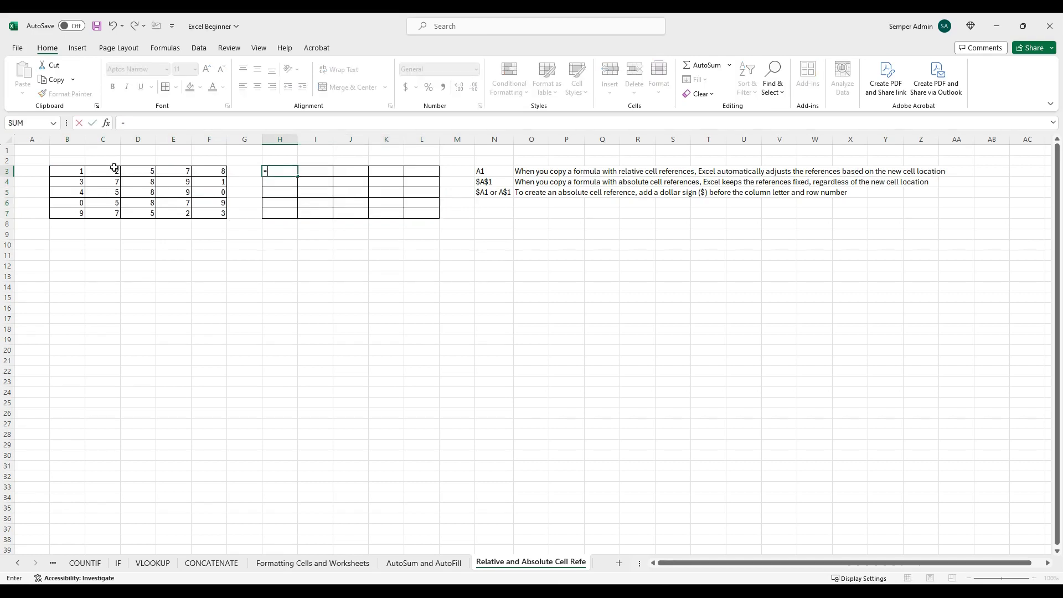
pyautogui.click(66, 170)
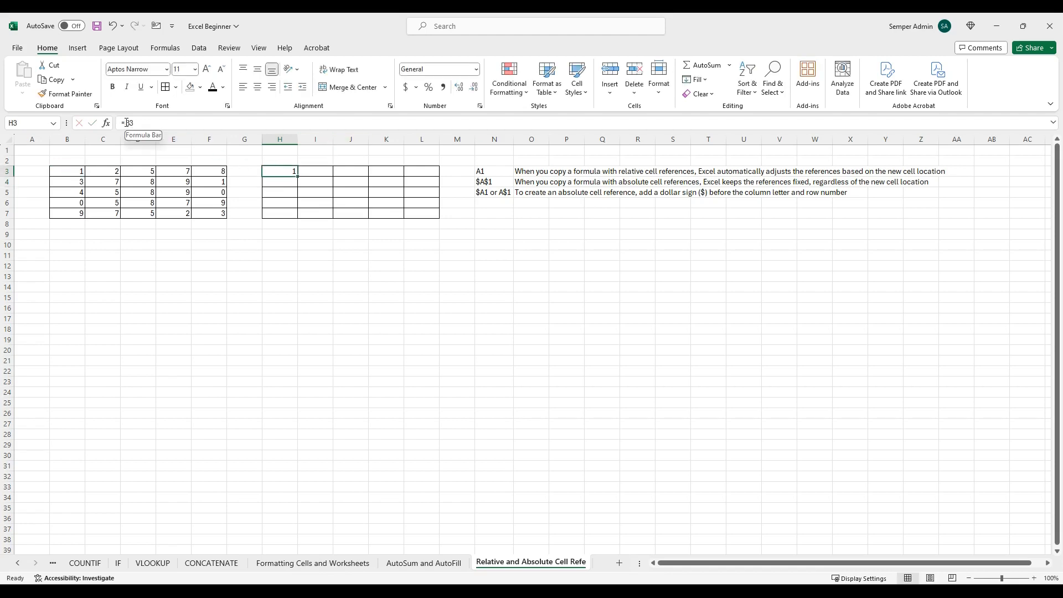
pyautogui.click(67, 175)
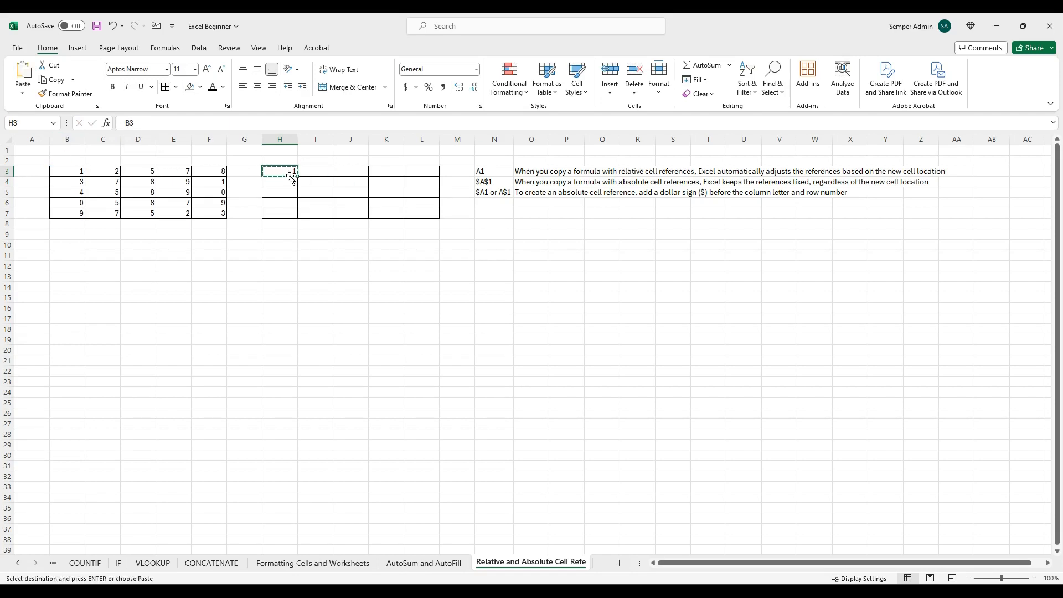
pyautogui.press('ctrl+v')
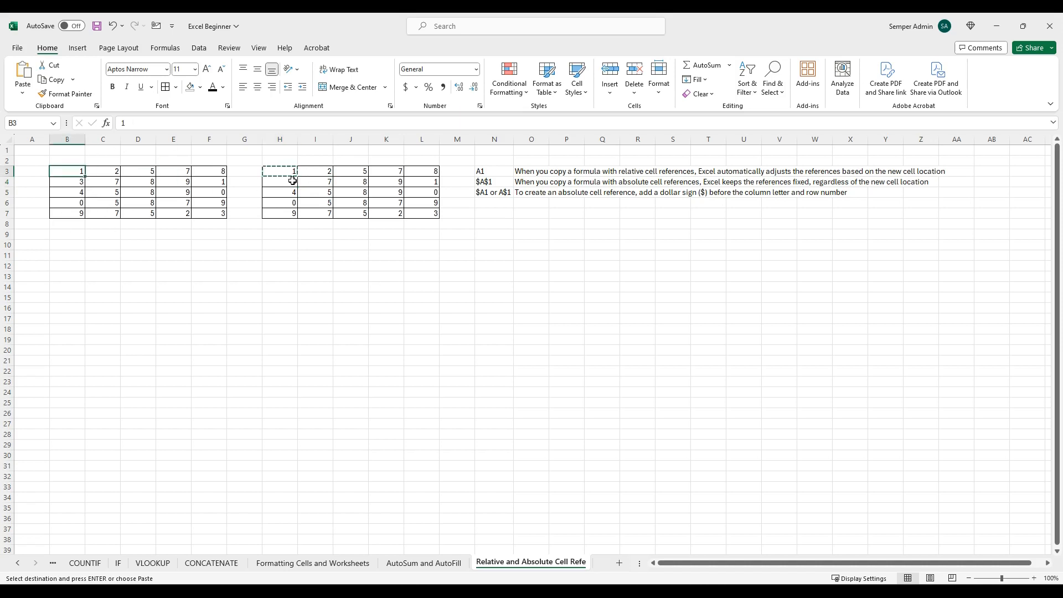
# Step: Check that the copied formulas in H5 and J3 adjusted relative to their positions
pyautogui.click(279, 181)
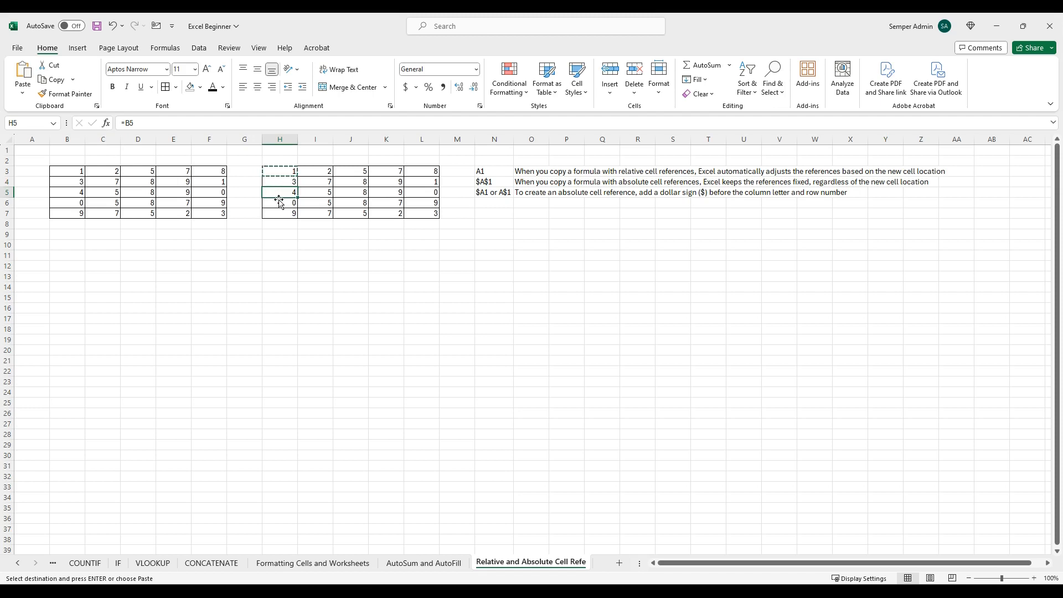
pyautogui.click(315, 171)
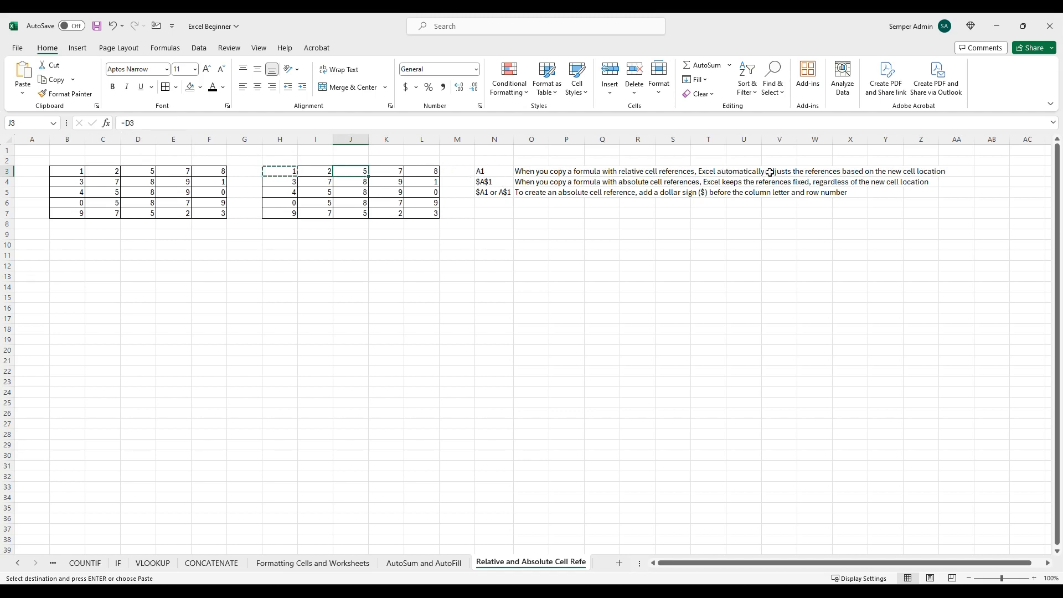
pyautogui.moveTo(768, 172)
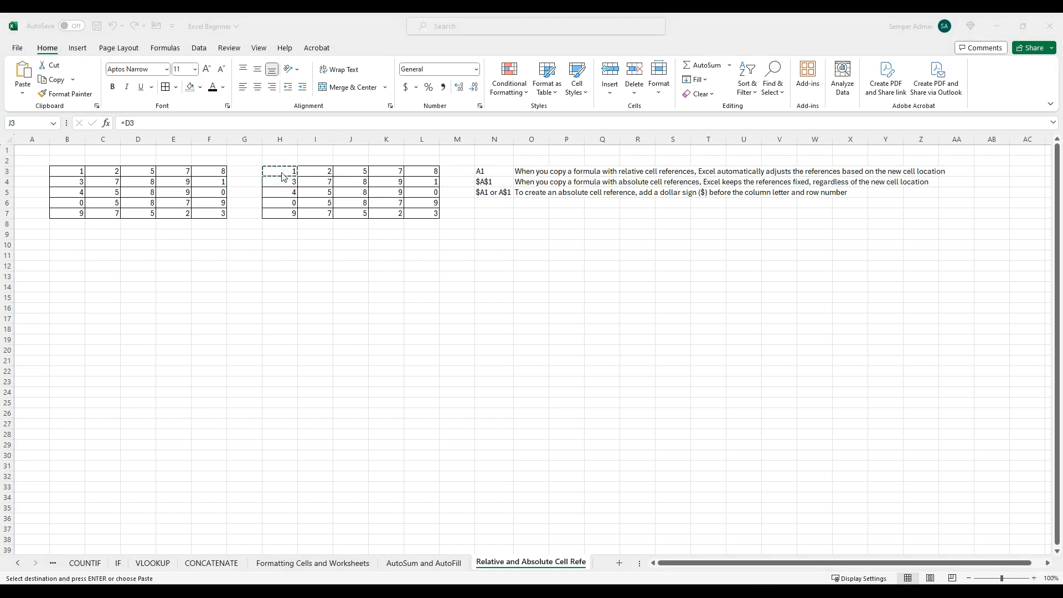
# Step: Change the formula to the fully absolute =$B$3 and paste it across H3:L7
pyautogui.click(351, 170)
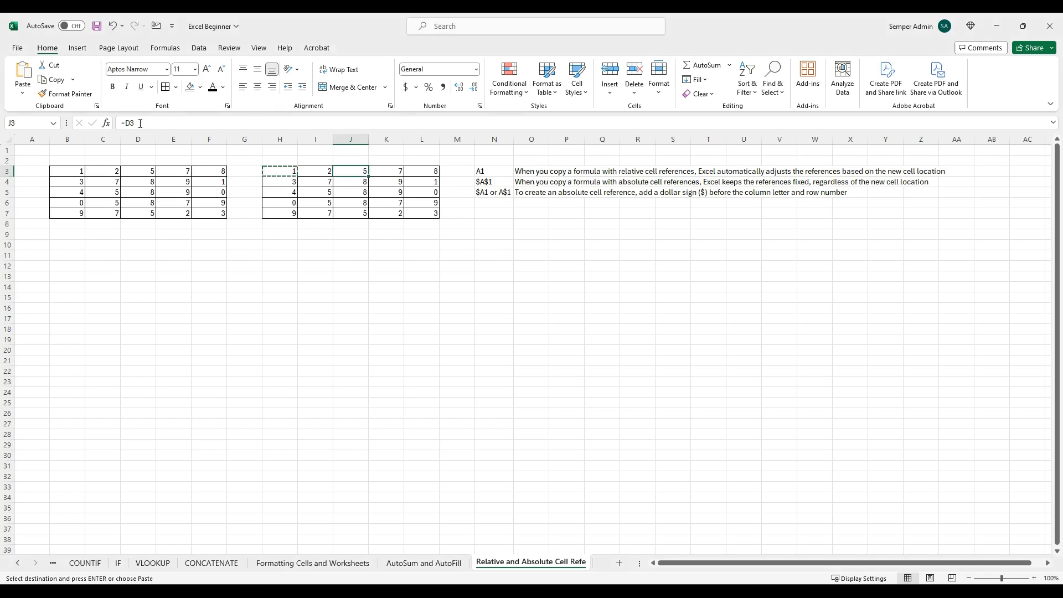
pyautogui.click(137, 171)
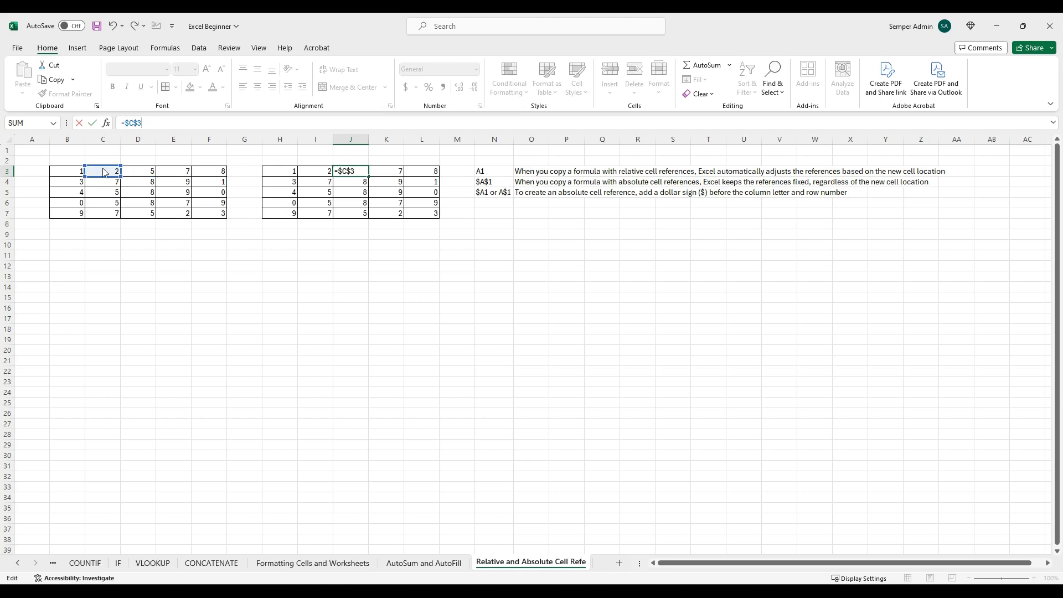
pyautogui.click(67, 170)
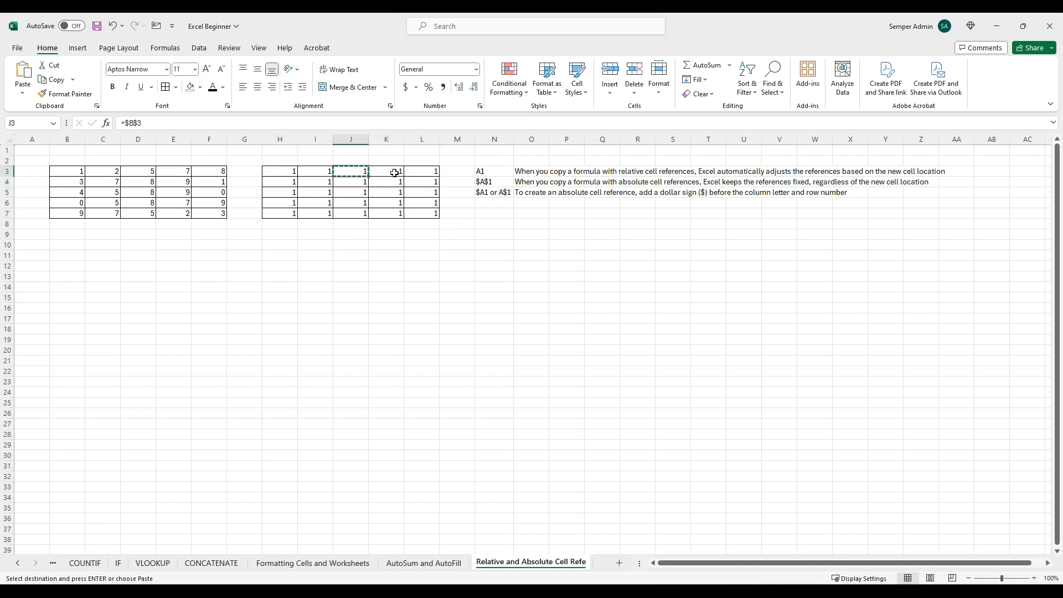
pyautogui.click(420, 213)
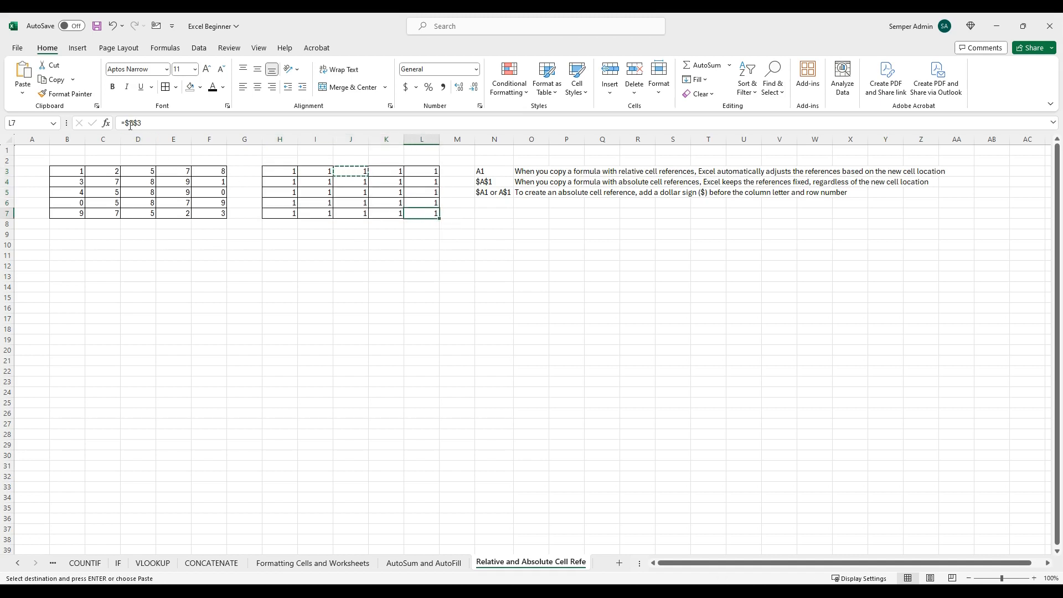
pyautogui.moveTo(129, 123)
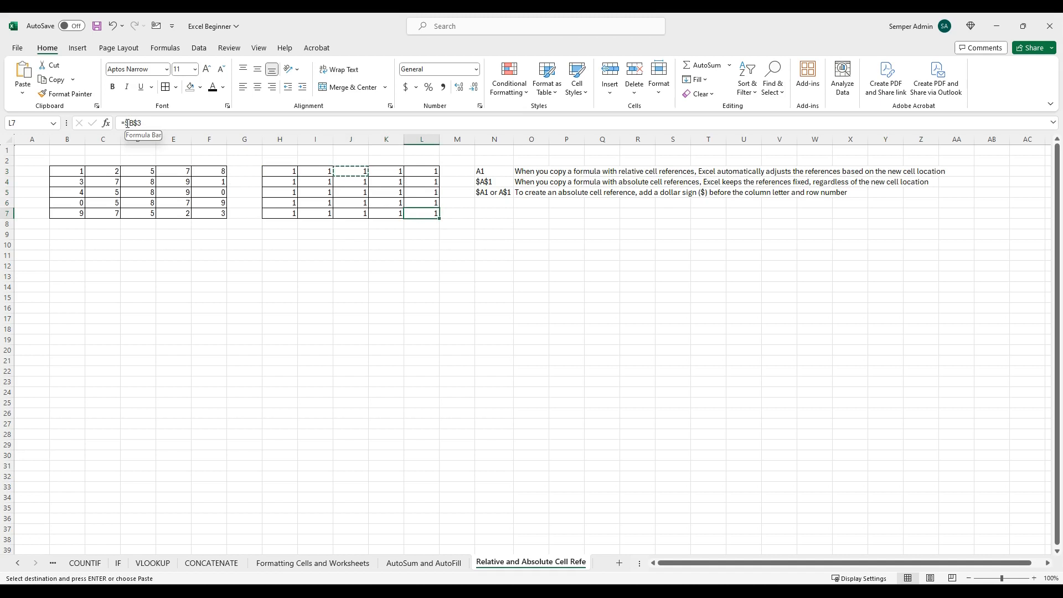
# Step: Verify that several pasted cells all point to B3 and show 1, then cancel the copy
pyautogui.click(66, 170)
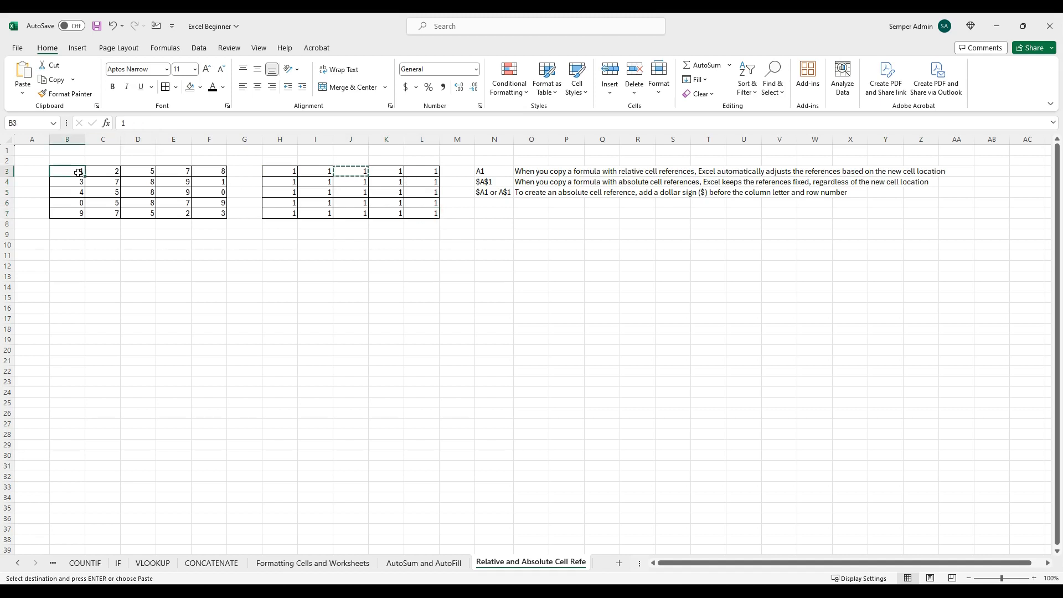
pyautogui.click(279, 170)
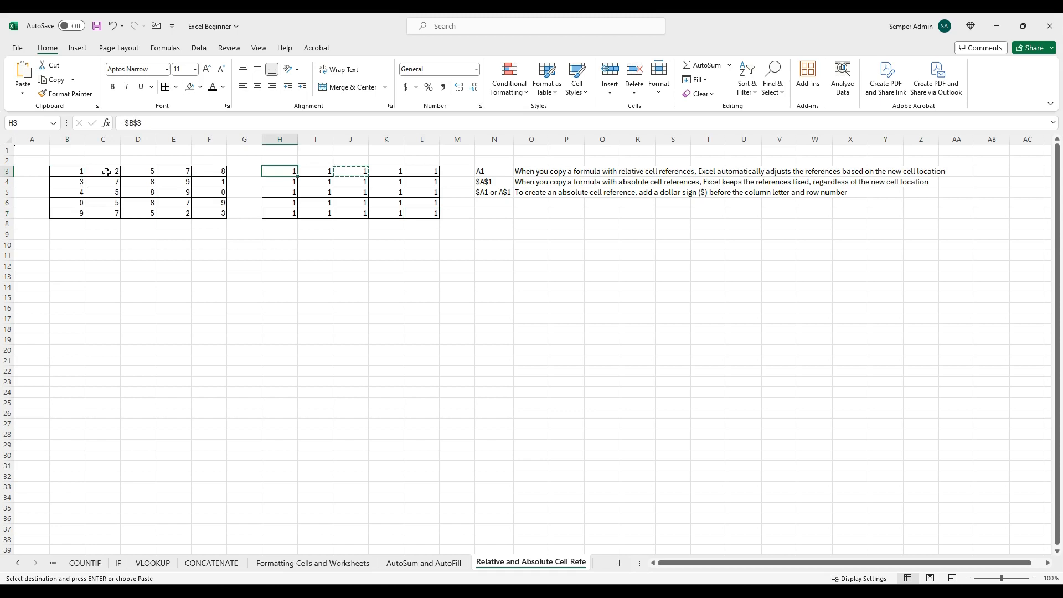
pyautogui.click(279, 180)
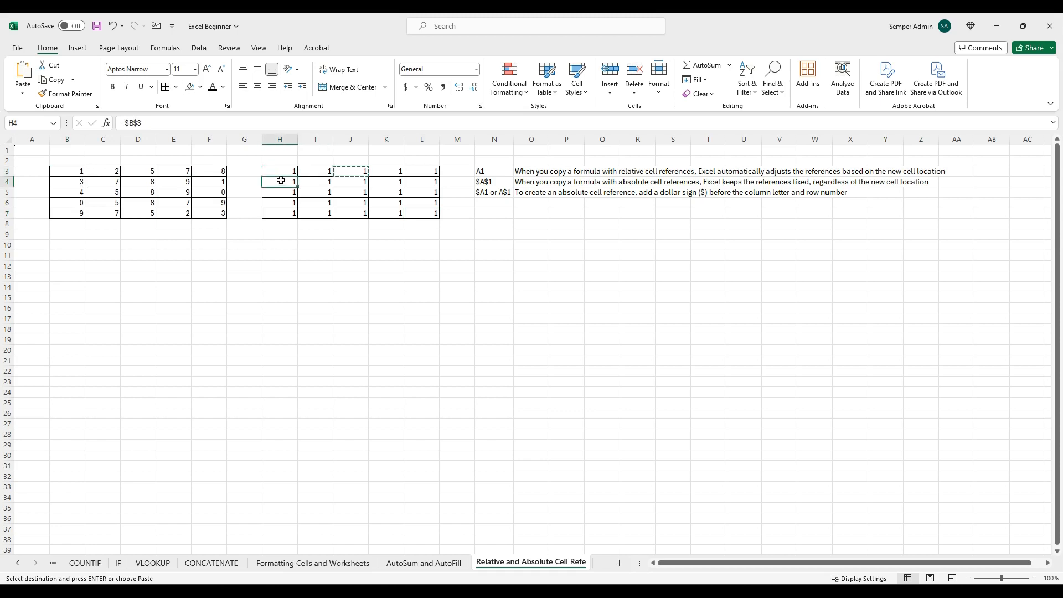
pyautogui.click(279, 170)
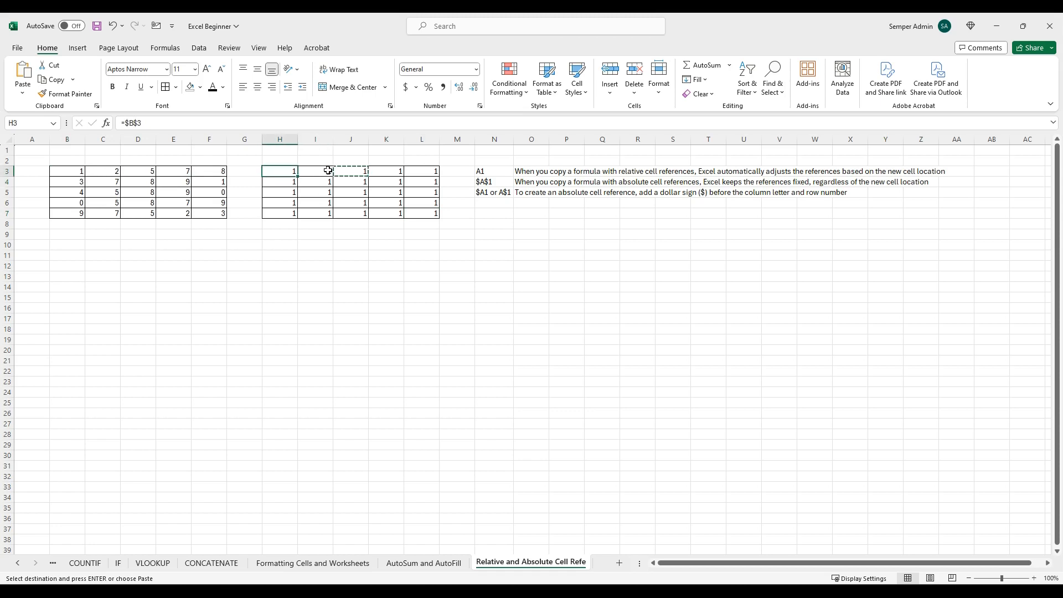
pyautogui.press('enter')
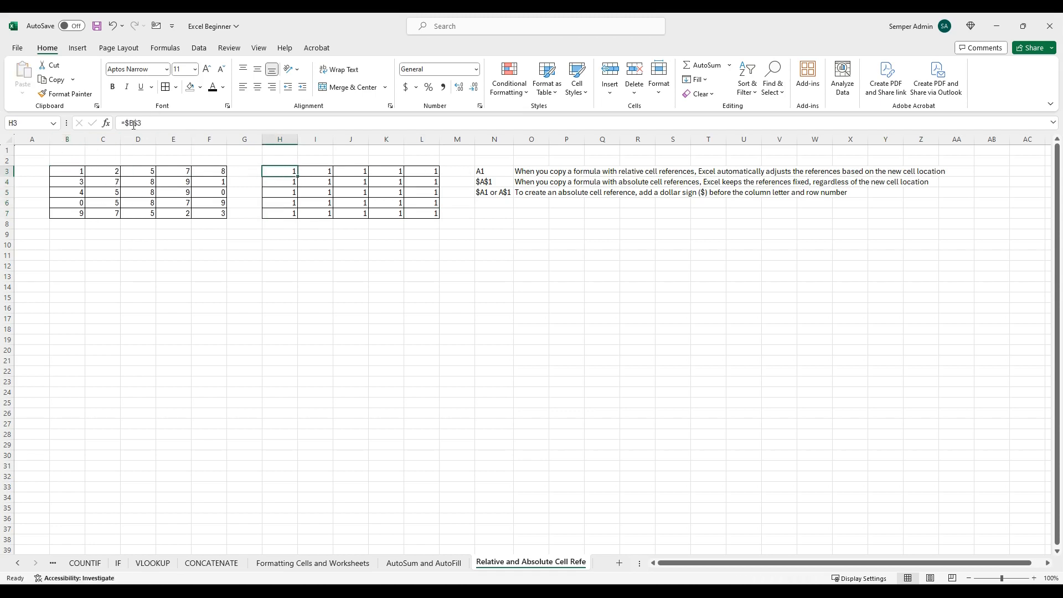
pyautogui.moveTo(136, 123)
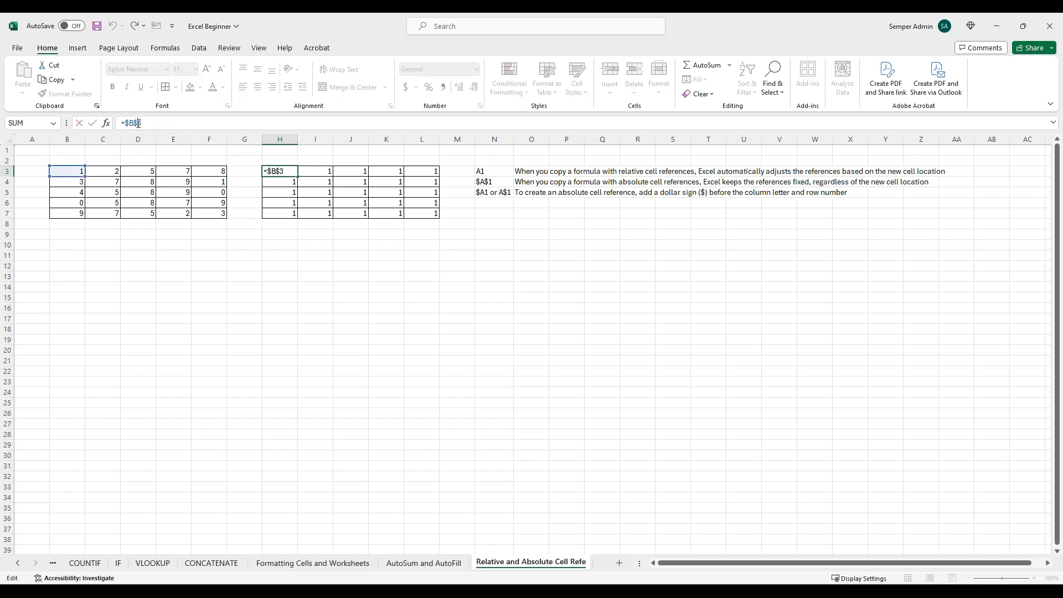
# Step: Edit H3 to the column-locked =$B3, copy it across H3:L7, and check cells like J4
pyautogui.press('Backspace')
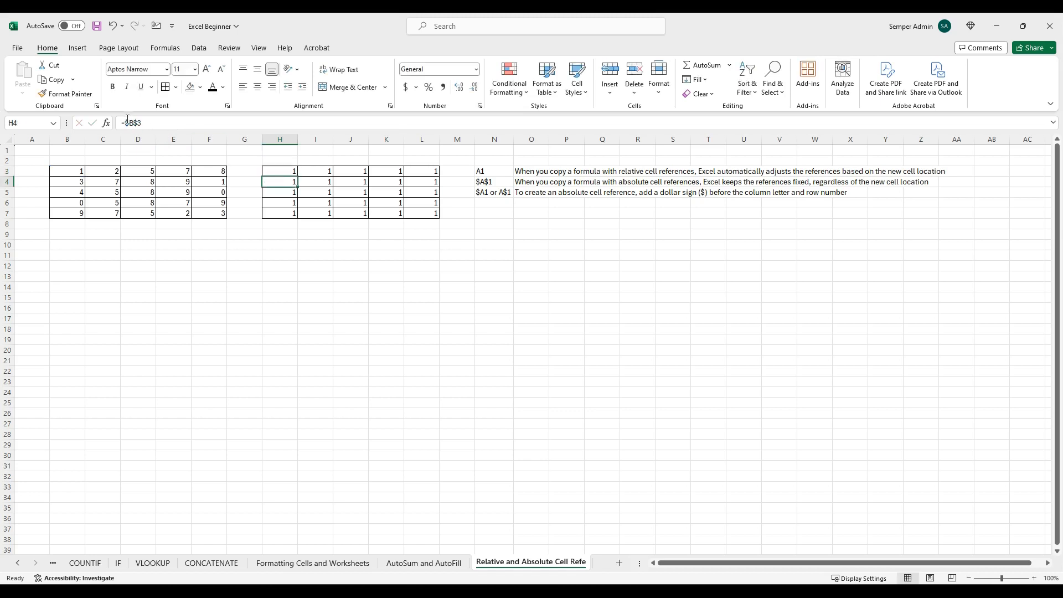
pyautogui.click(279, 171)
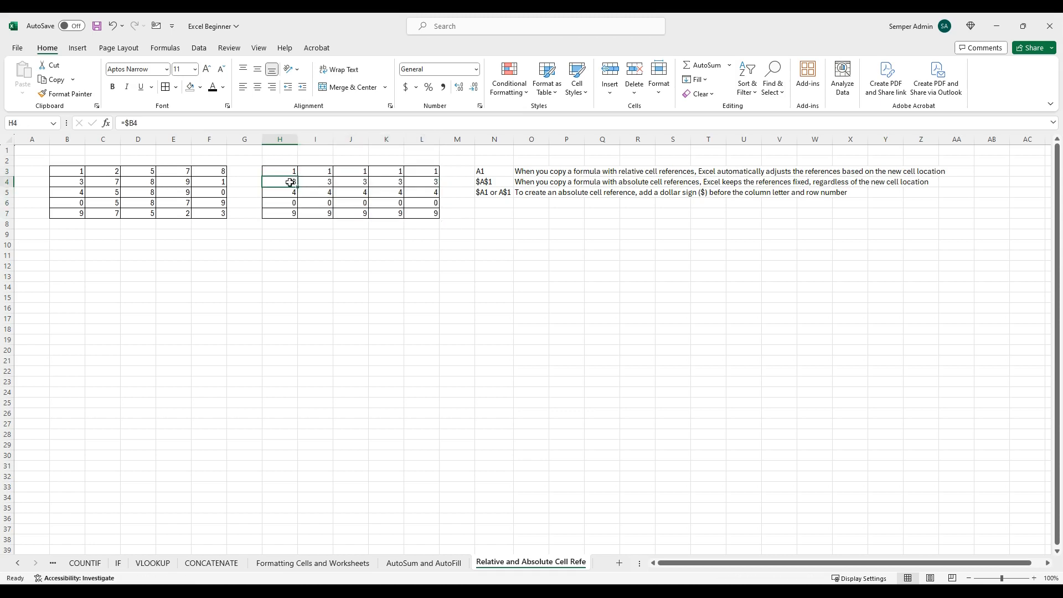
pyautogui.click(279, 203)
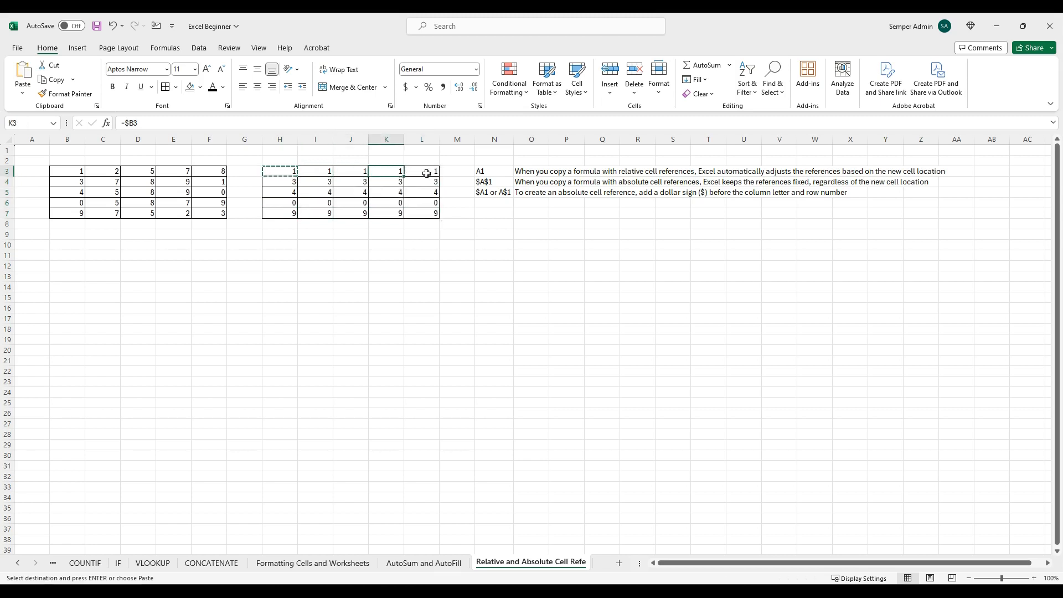
pyautogui.click(351, 180)
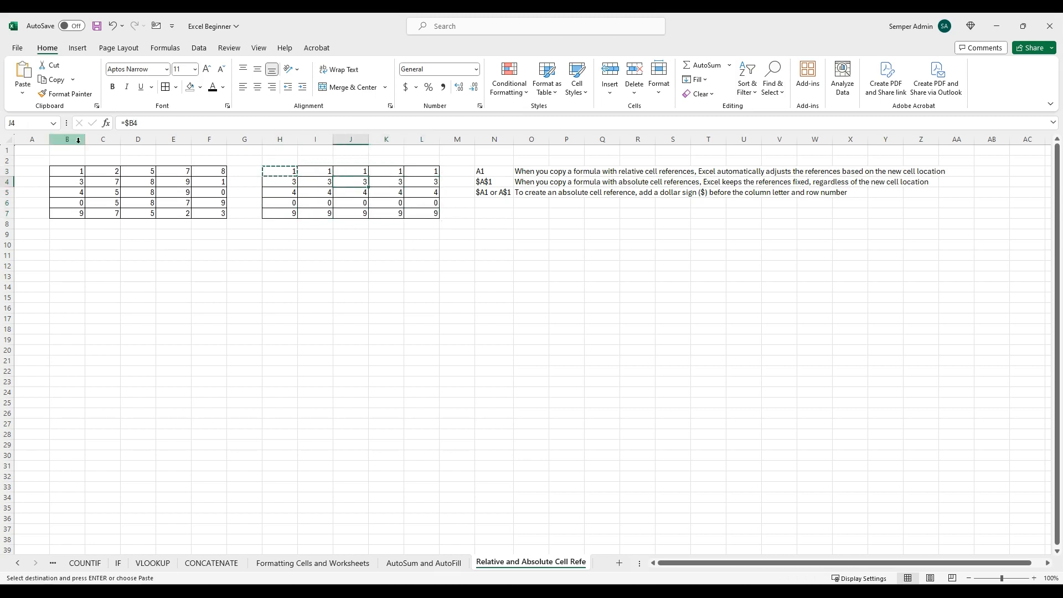
pyautogui.click(279, 203)
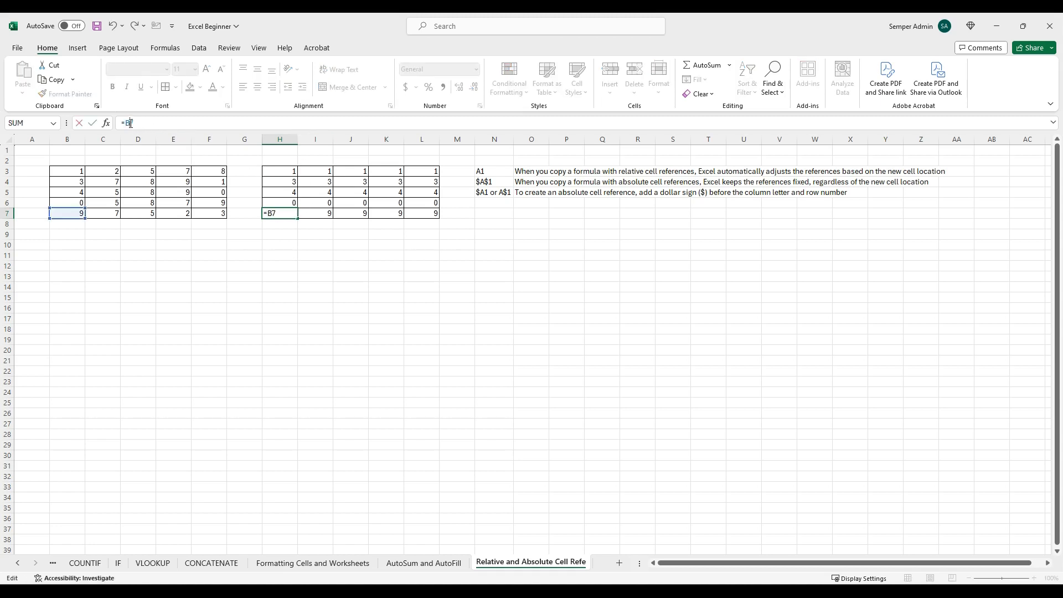
# Step: Edit the formula to the row-locked =B$7, copy it across H3:L7, and confirm cells like I6 read =C$7
pyautogui.write('$')
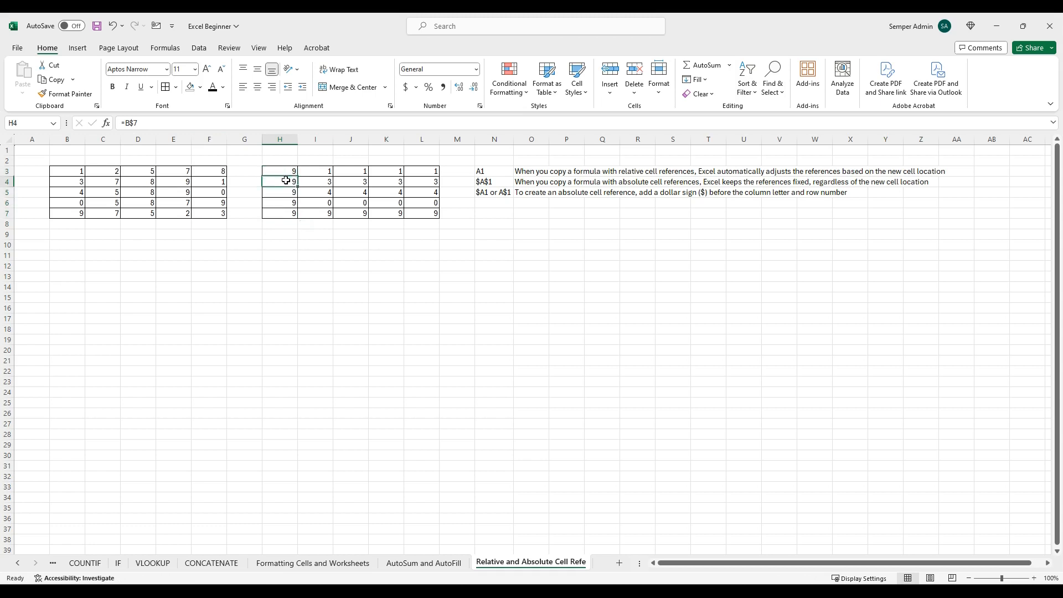
pyautogui.click(102, 213)
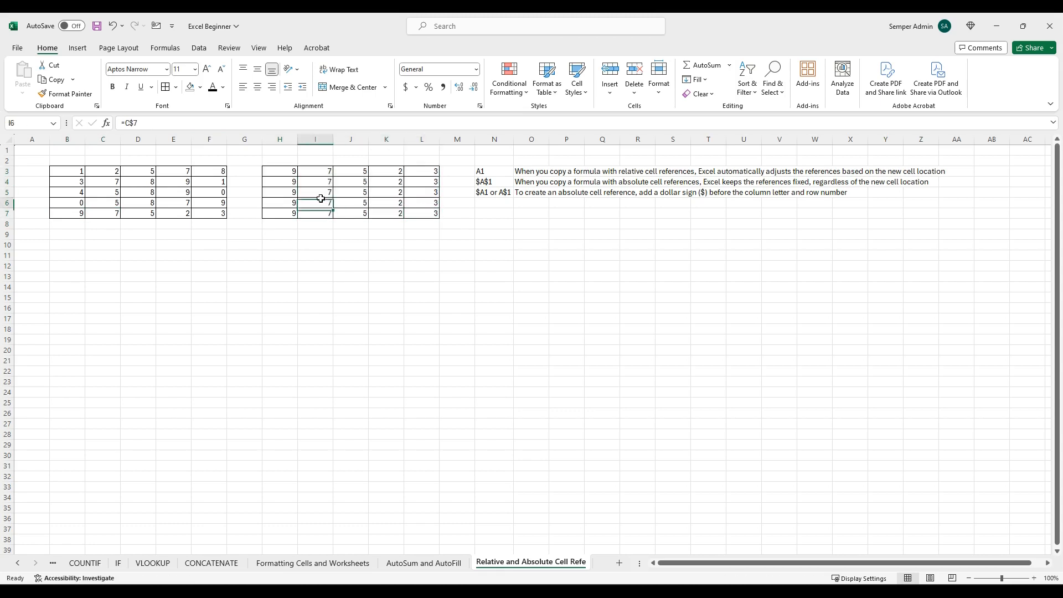
pyautogui.click(351, 212)
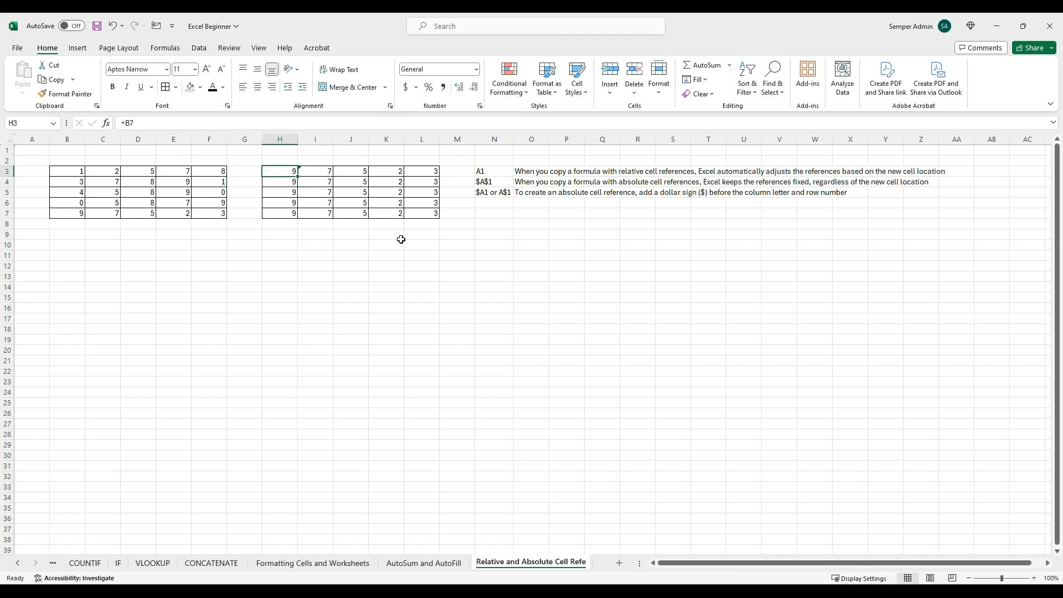
# Step: Re-edit H3 and cycle its reference from =$B$7 to the column-locked =$B7
pyautogui.click(66, 212)
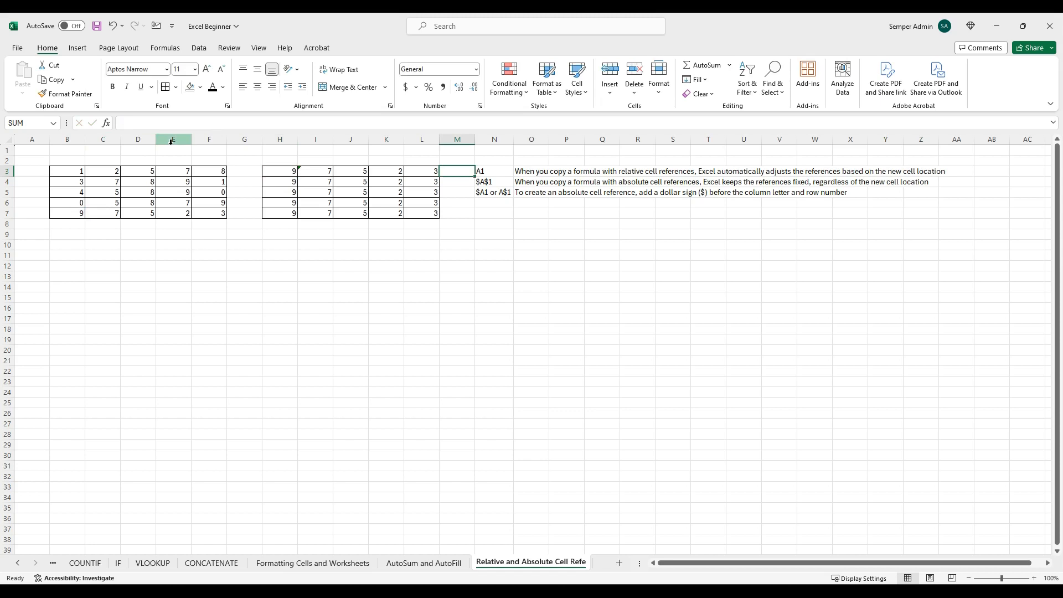
pyautogui.click(278, 170)
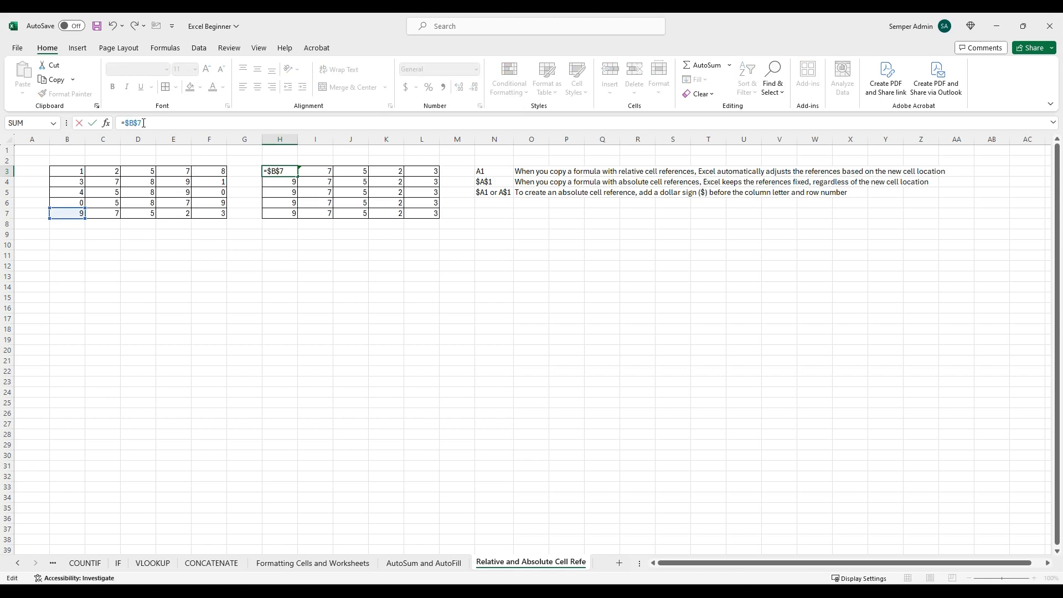
pyautogui.press('Backspace')
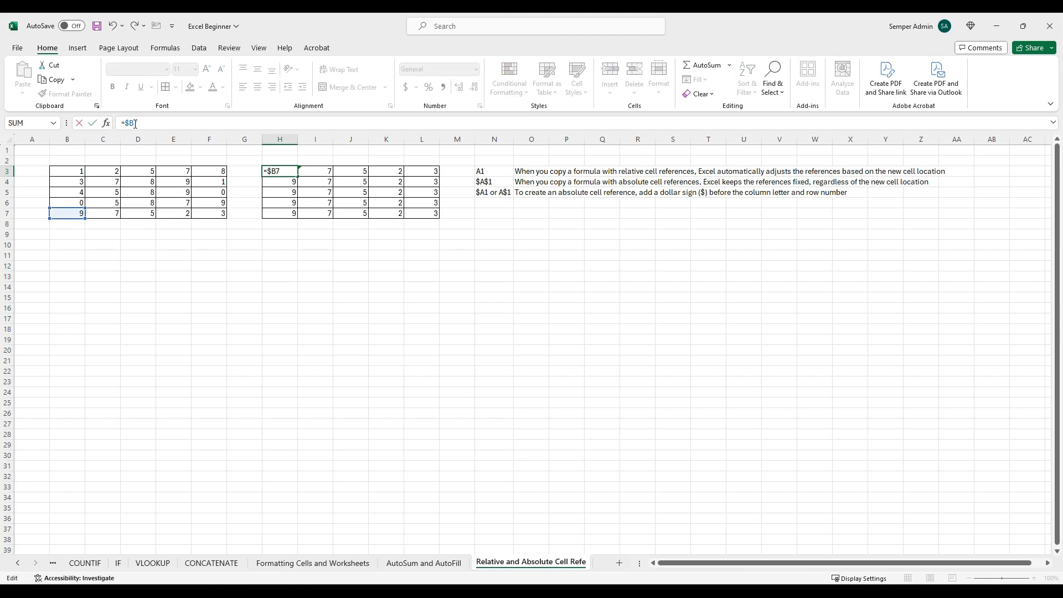